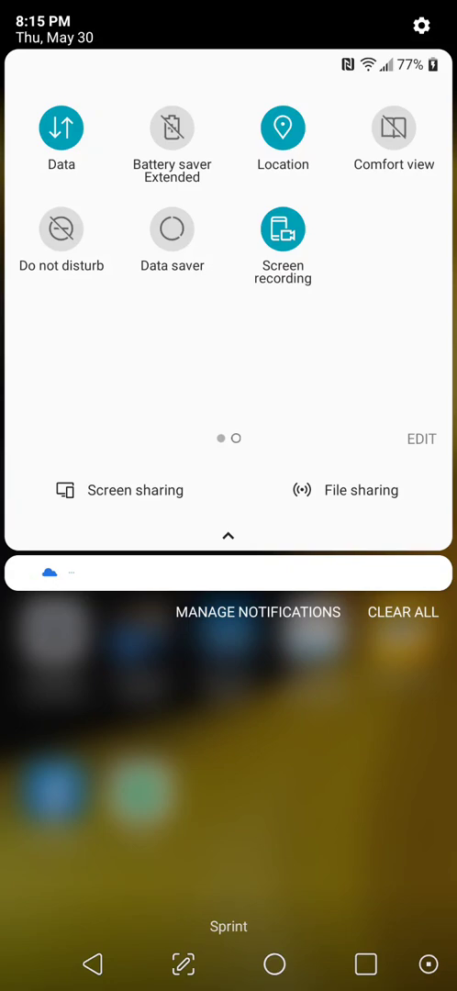
Dismiss quick settings, browse the app drawer pages, view the empty Gallery and return home
left_click(282, 230)
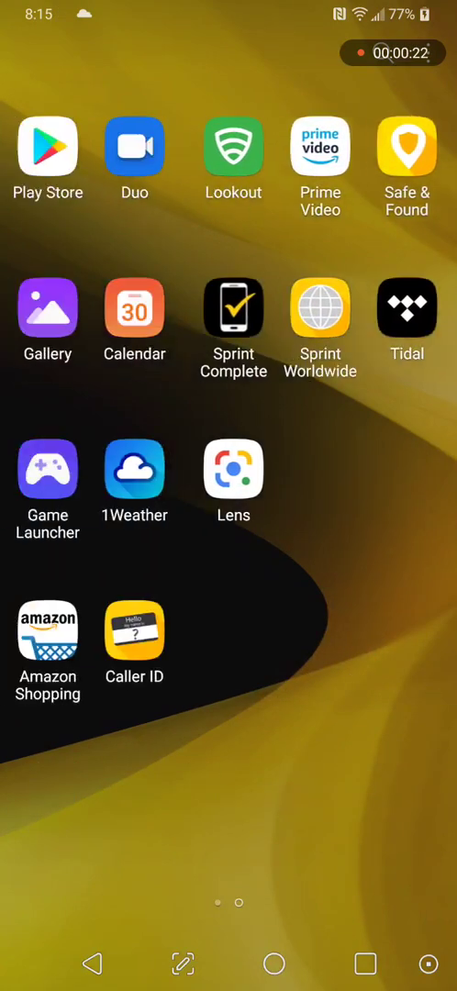
scroll("left", 3)
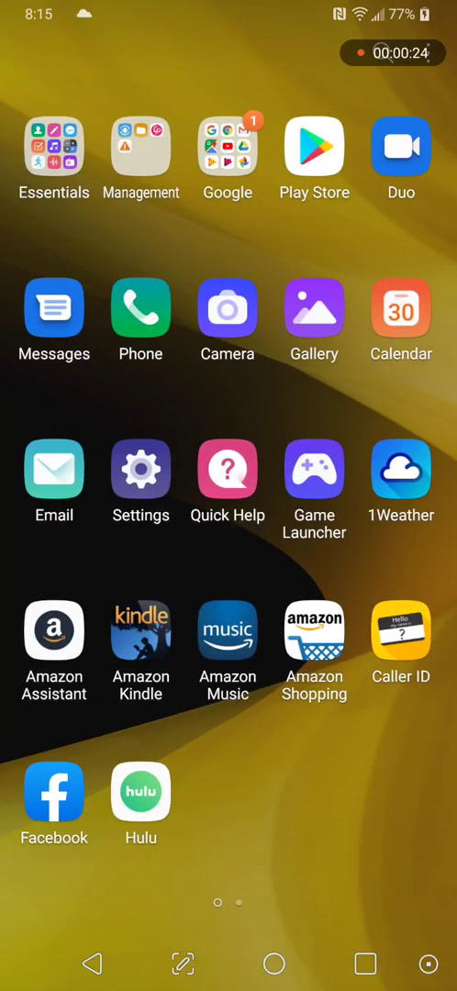
scroll("left", 3)
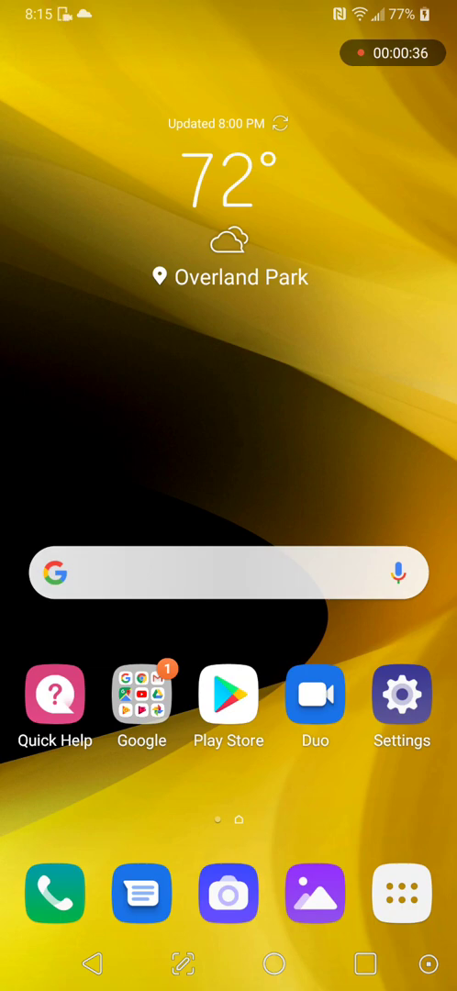
left_click(316, 892)
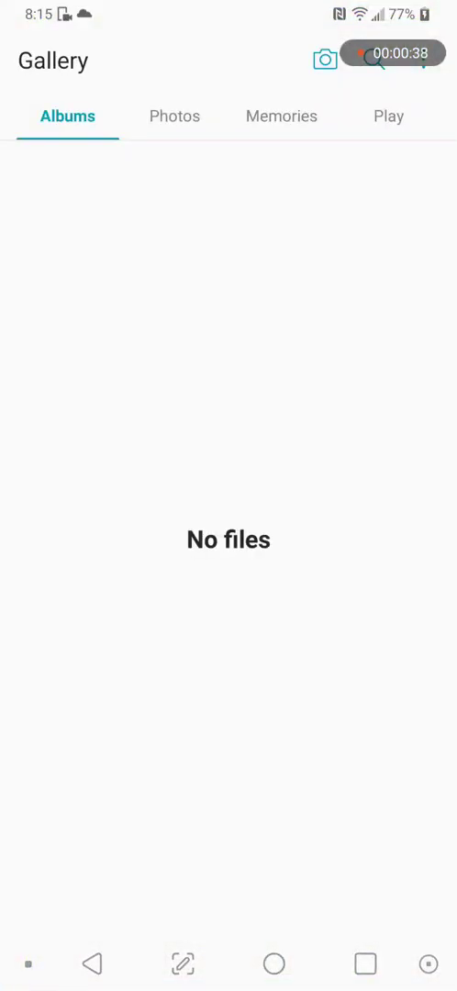
left_click(273, 964)
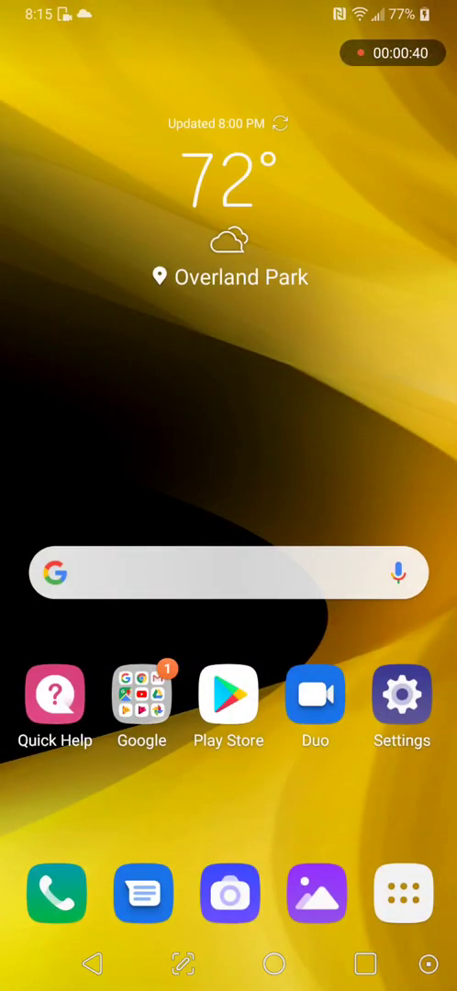
Launch the camera, skip its tips and answer the Tag locations prompt to reach Portrait mode
left_click(227, 892)
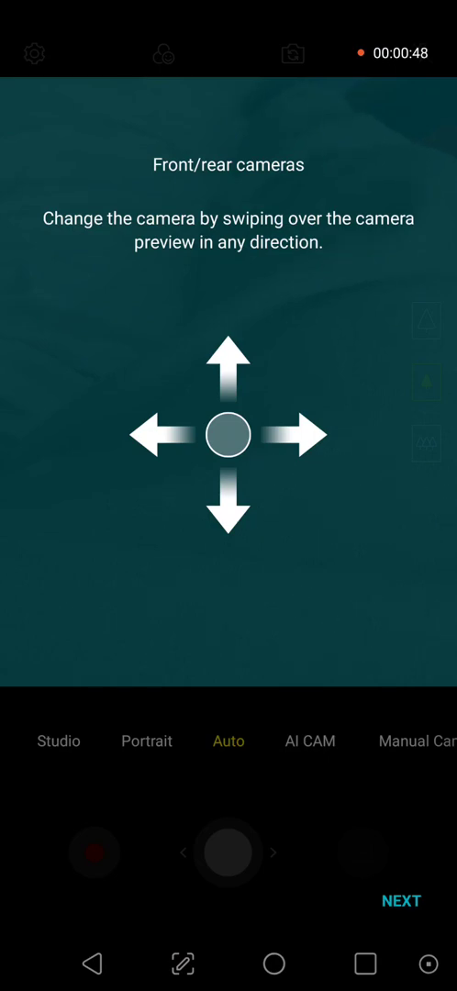
left_click(400, 900)
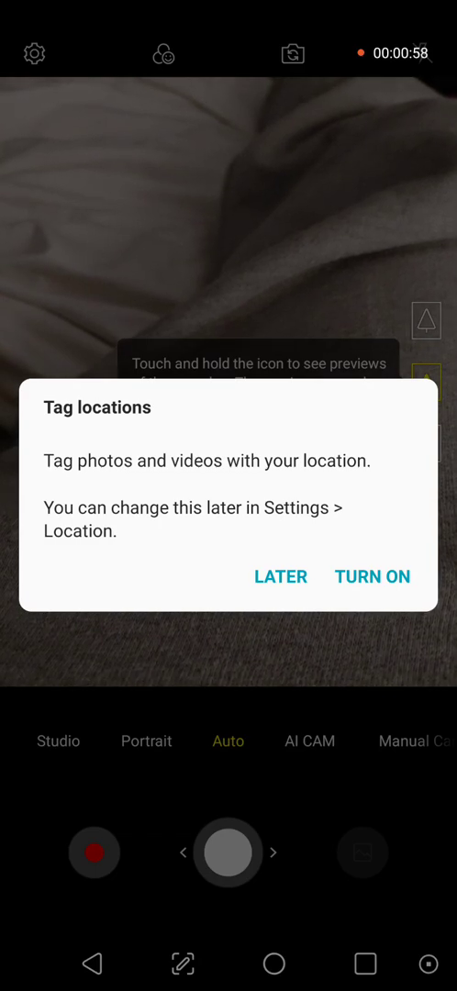
left_click(279, 576)
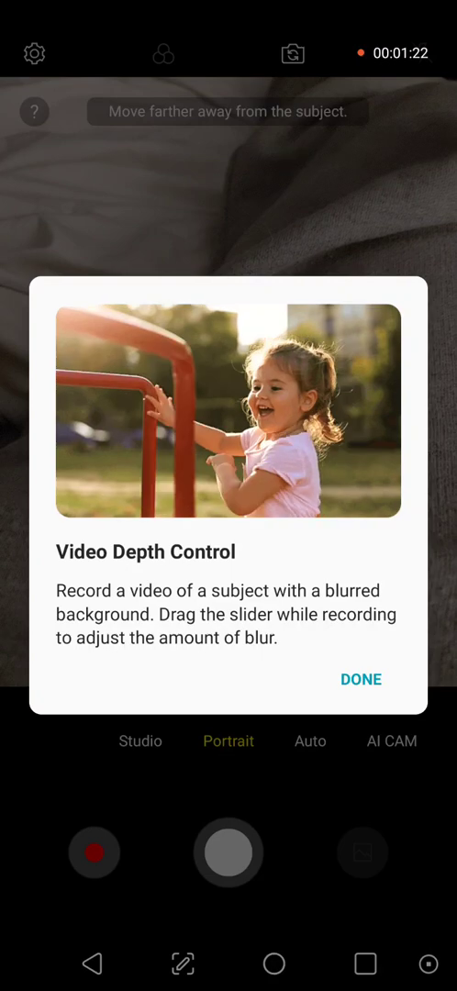
Dismiss the mode intros, try Studio, Auto and AI CAM modes, then return to the home screen
left_click(360, 679)
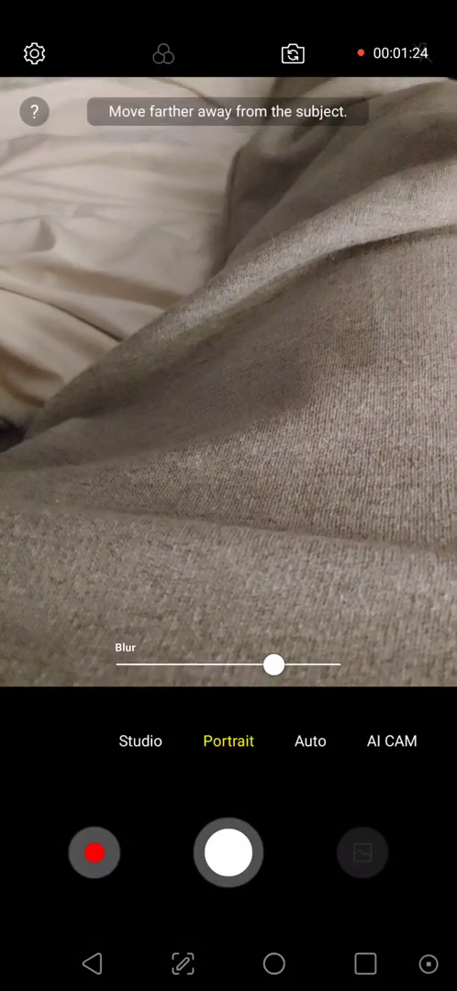
left_click(139, 741)
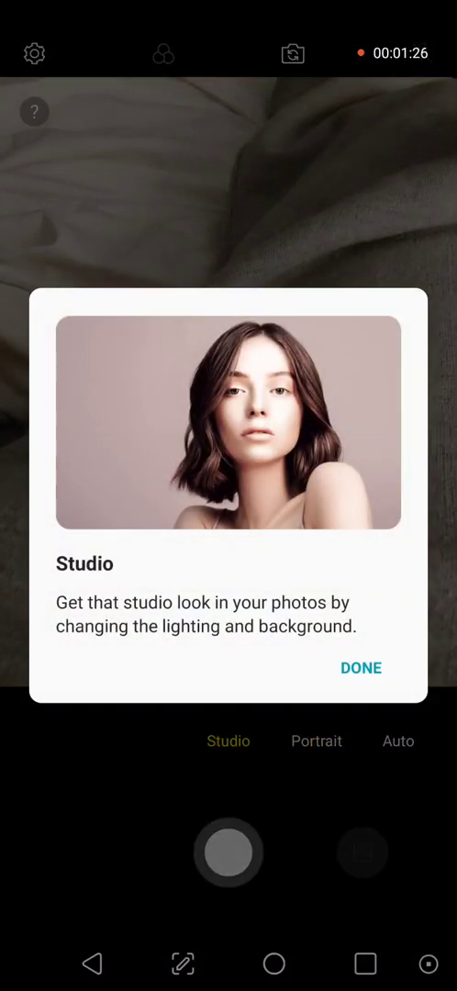
left_click(359, 668)
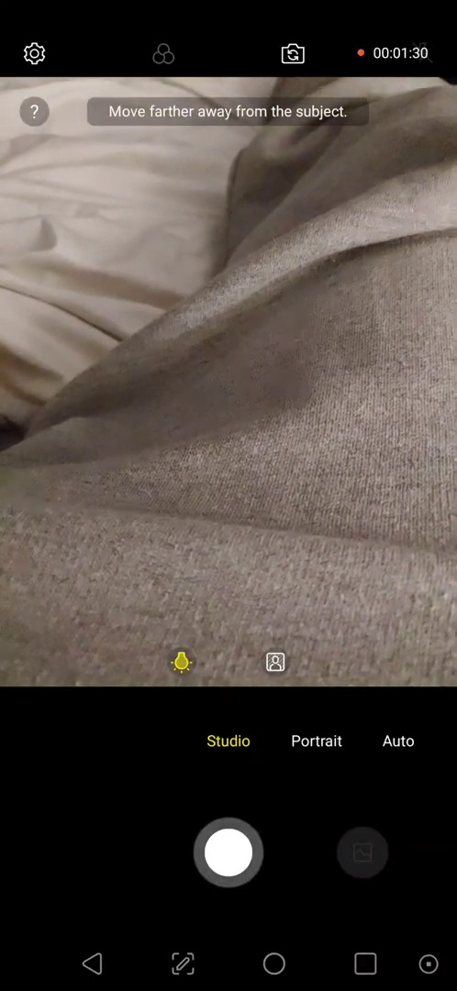
left_click(397, 741)
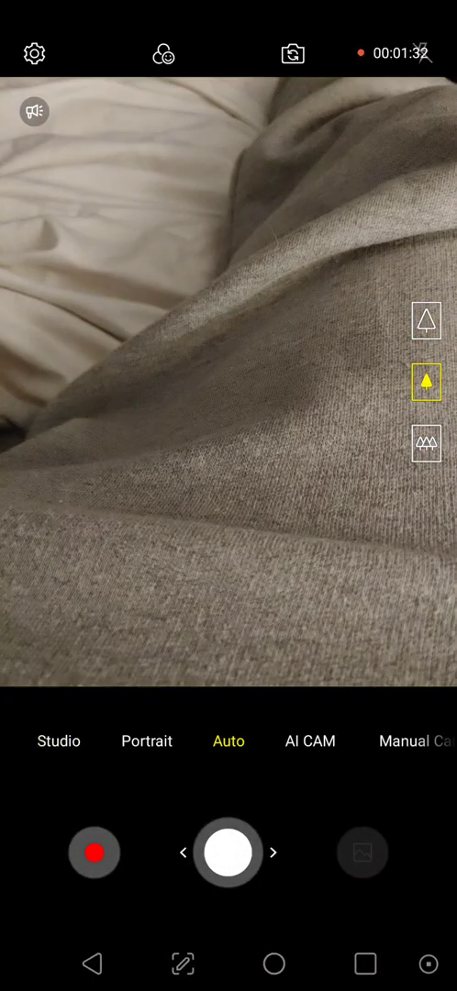
left_click(308, 742)
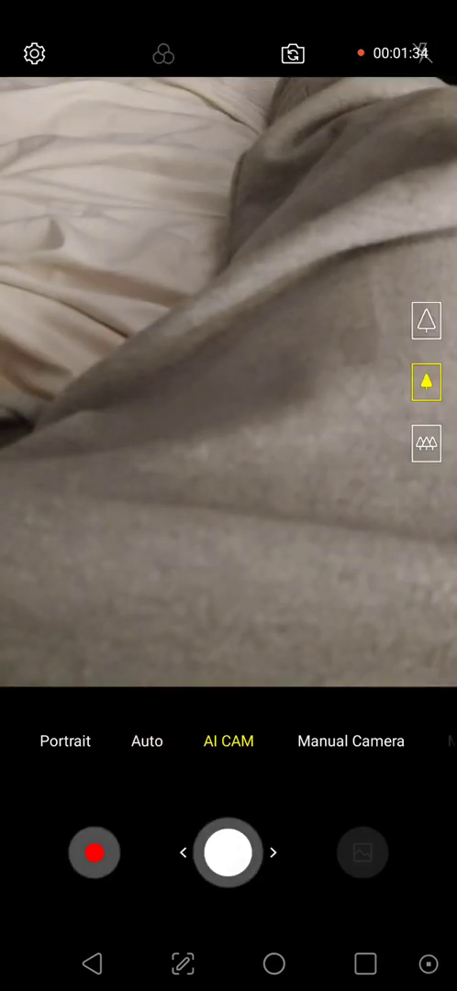
left_click(228, 382)
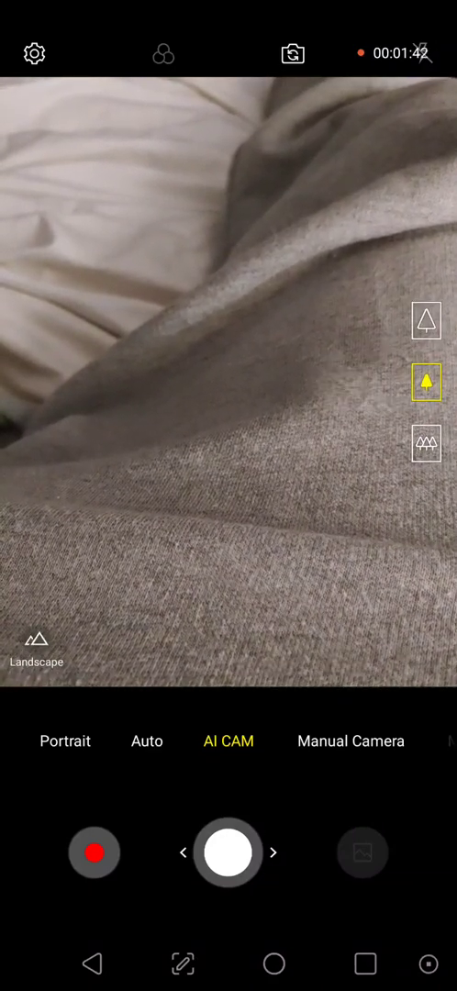
scroll("left", 3)
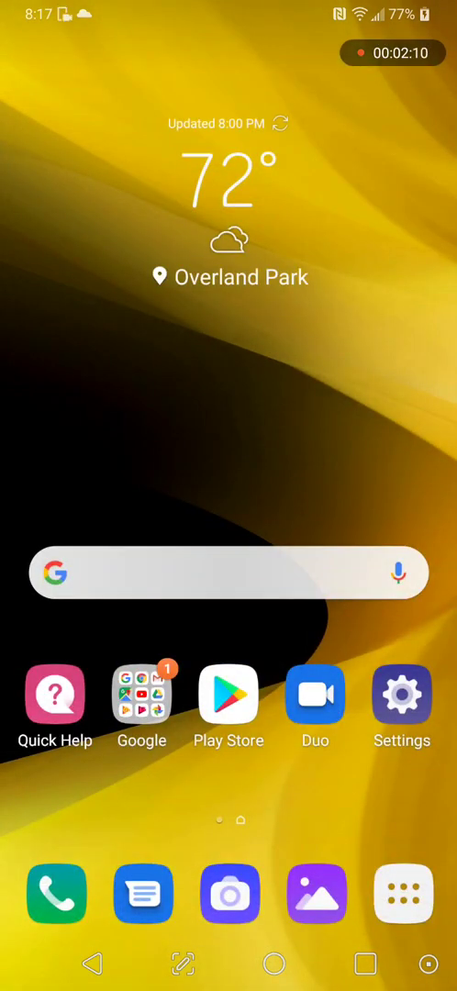
Browse the Network settings and the Mobile networks page, then return to the top of Network
left_click(400, 694)
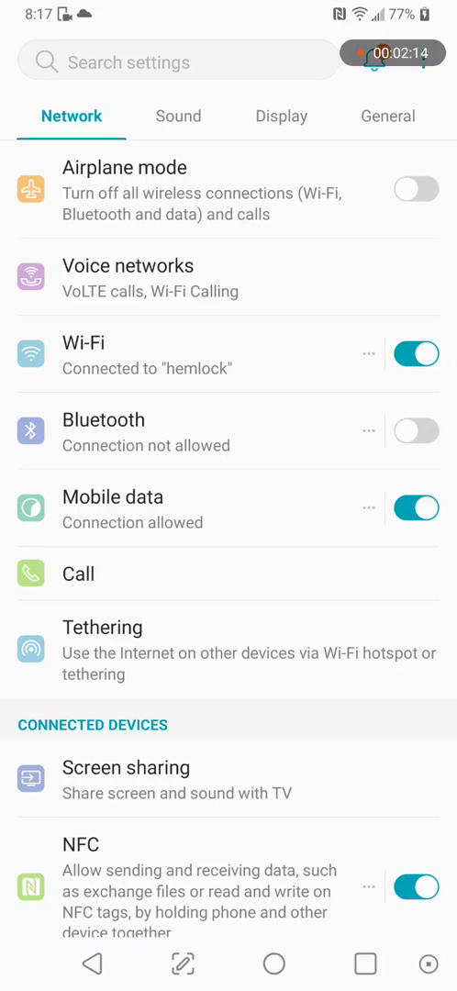
scroll("down", 3)
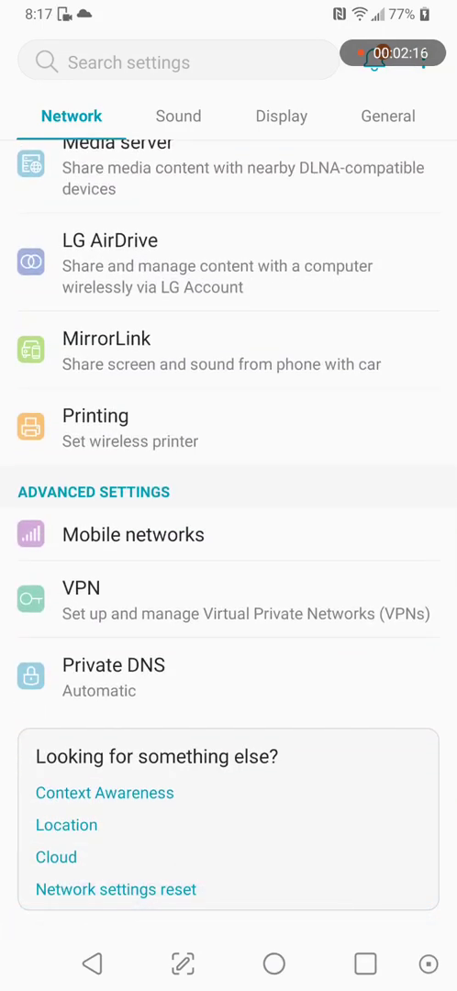
scroll("up", 3)
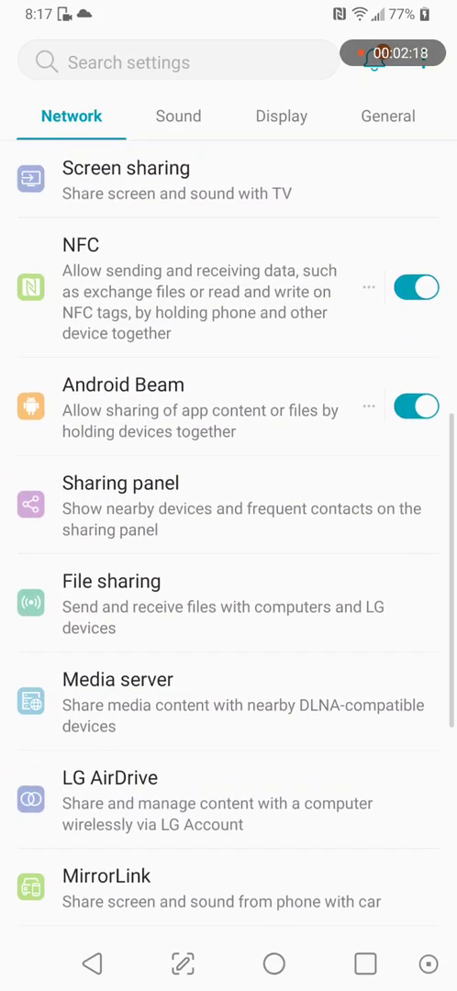
scroll("up", 3)
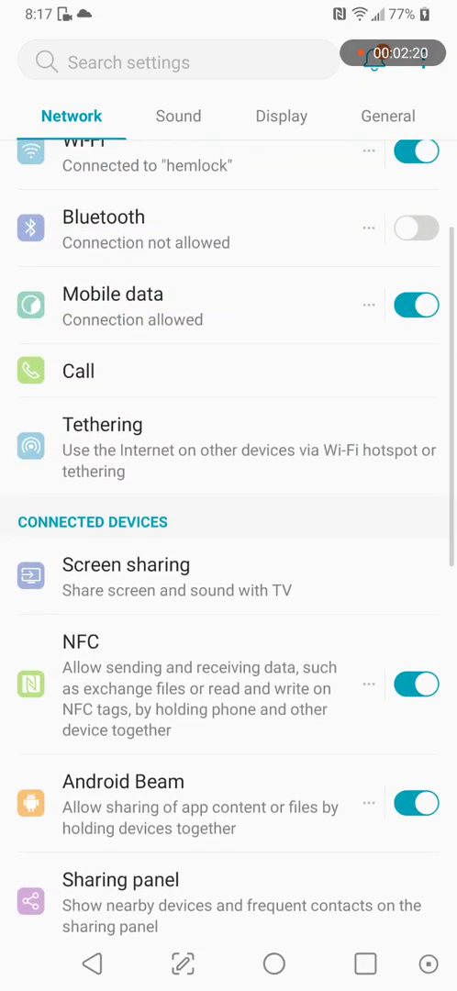
scroll("down", 3)
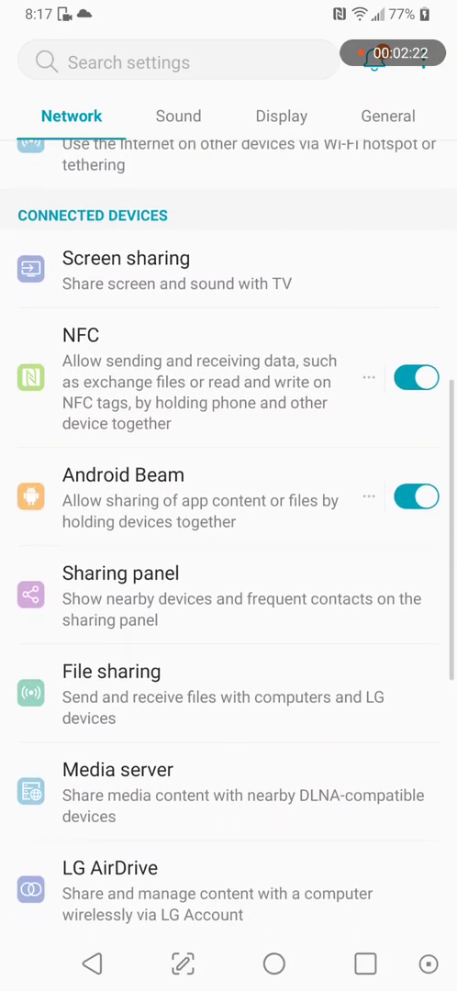
scroll("down", 3)
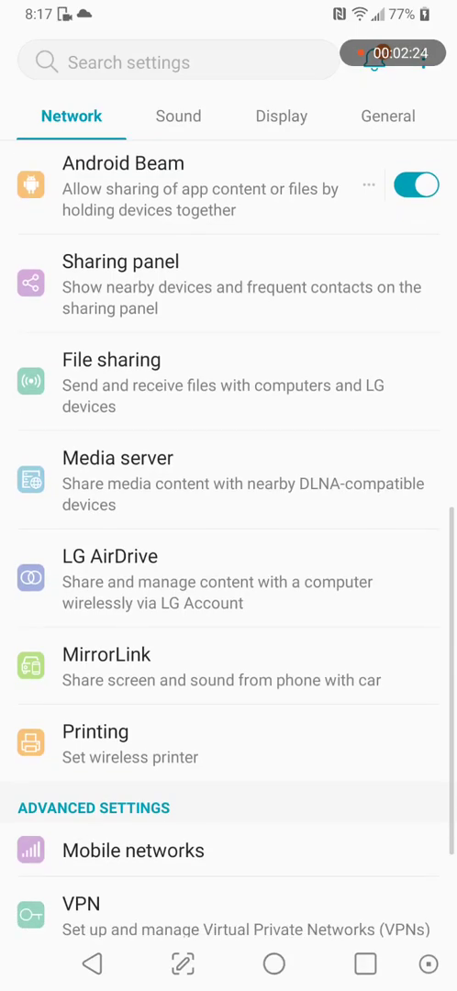
scroll("down", 3)
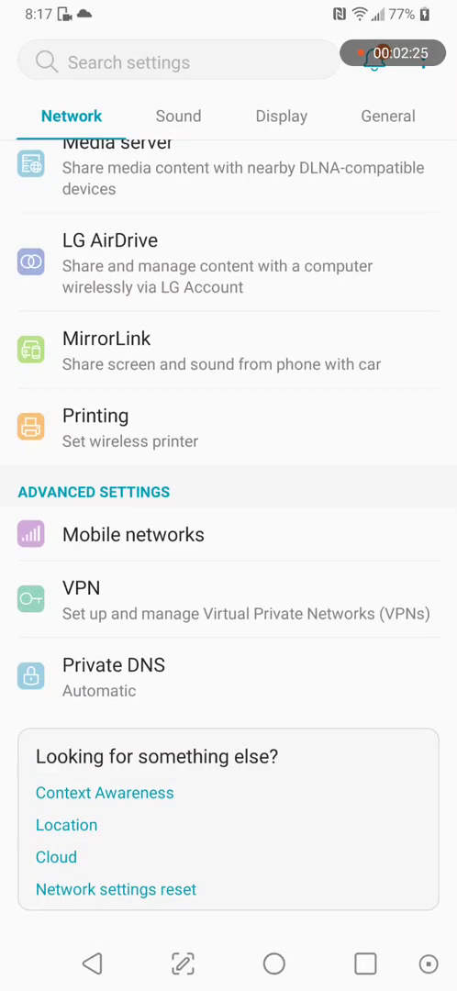
left_click(132, 534)
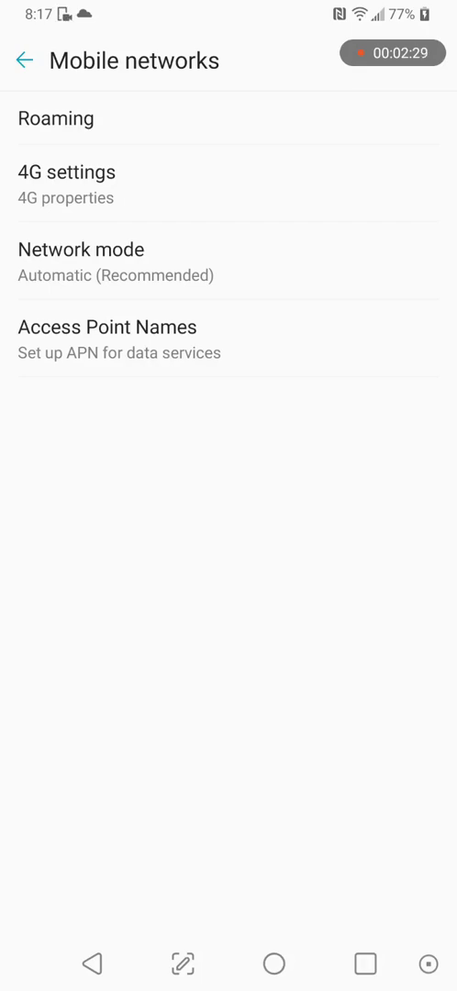
left_click(22, 60)
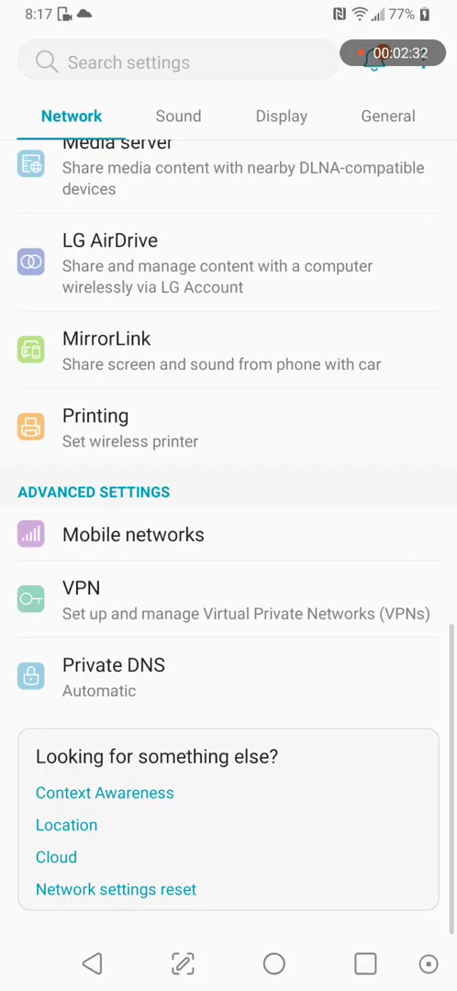
scroll("up", 3)
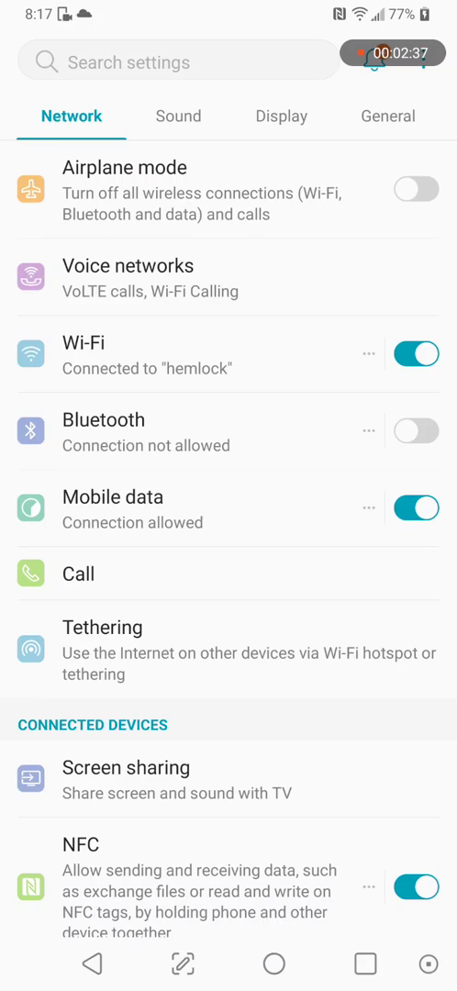
Turn Bluetooth on and switch to the General settings group
left_click(415, 431)
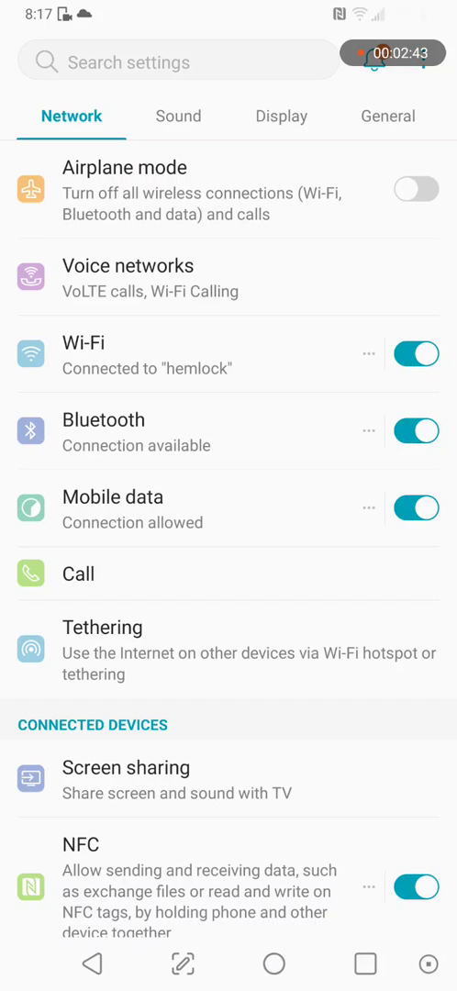
left_click(385, 115)
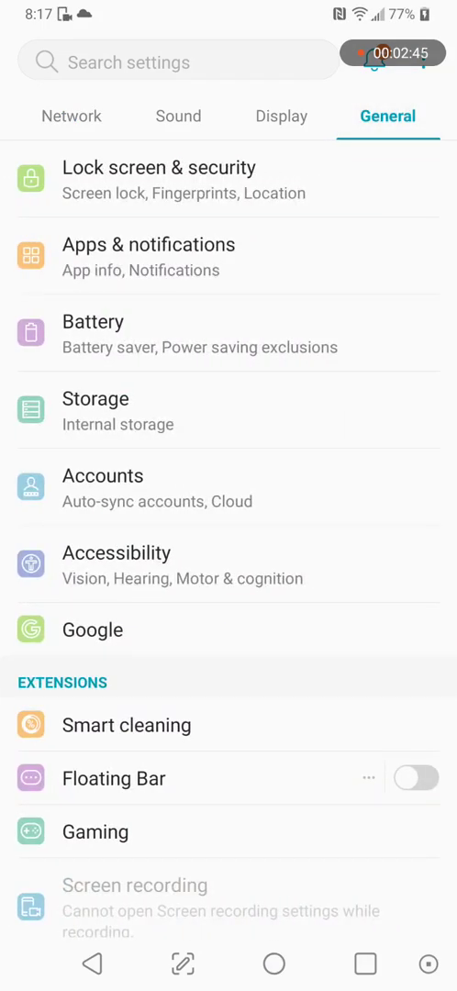
Accept the LG apps terms, update all pending LG apps, then go to Software Update
scroll("down", 3)
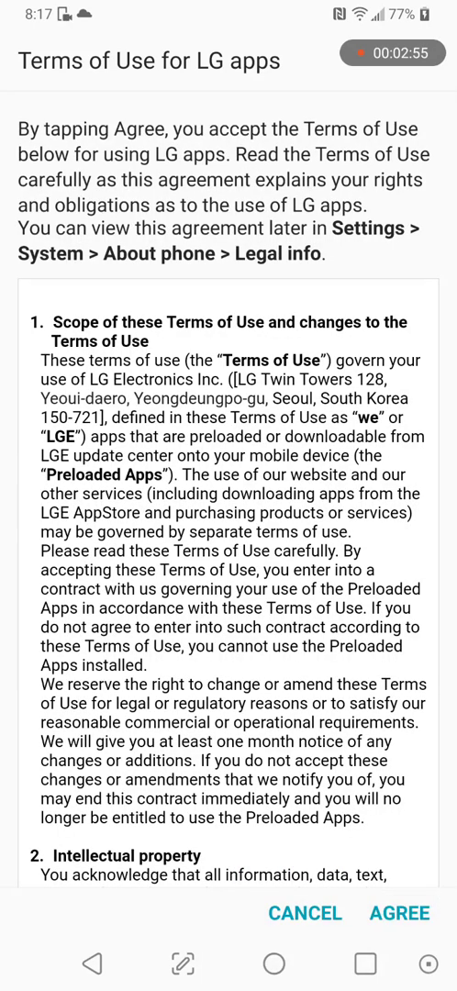
left_click(400, 914)
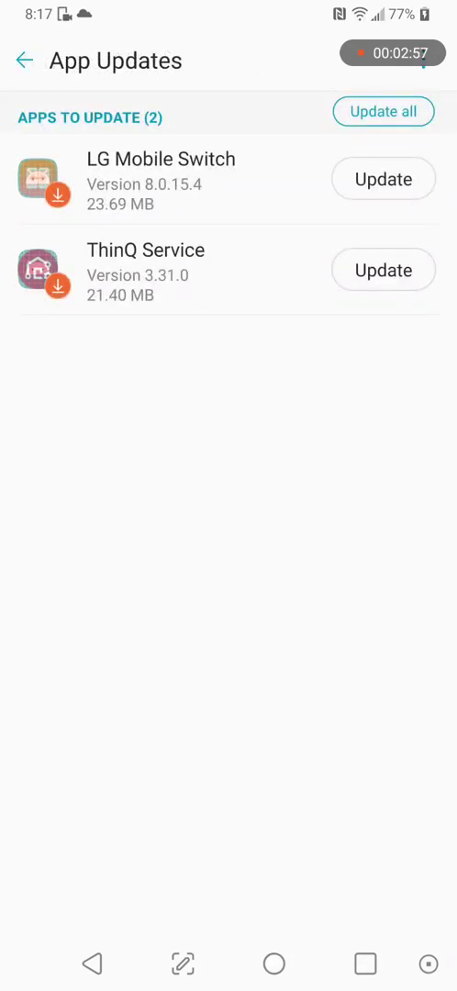
left_click(382, 110)
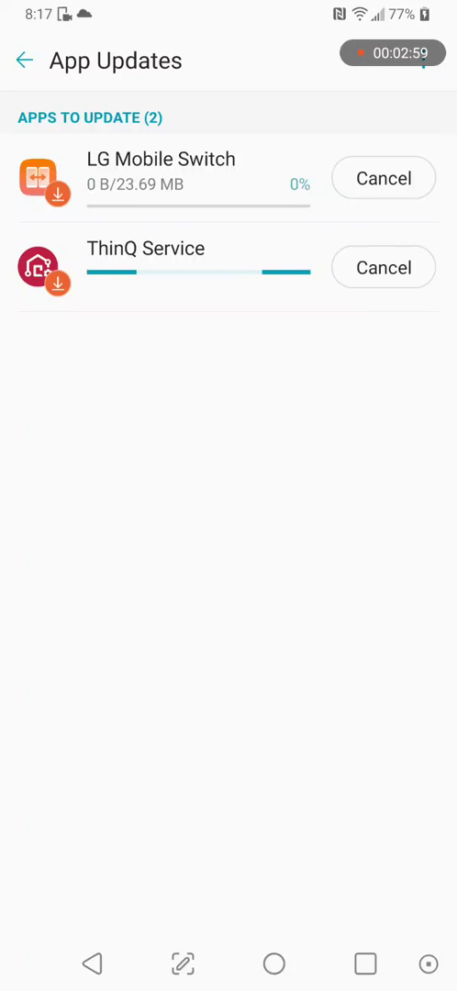
left_click(26, 60)
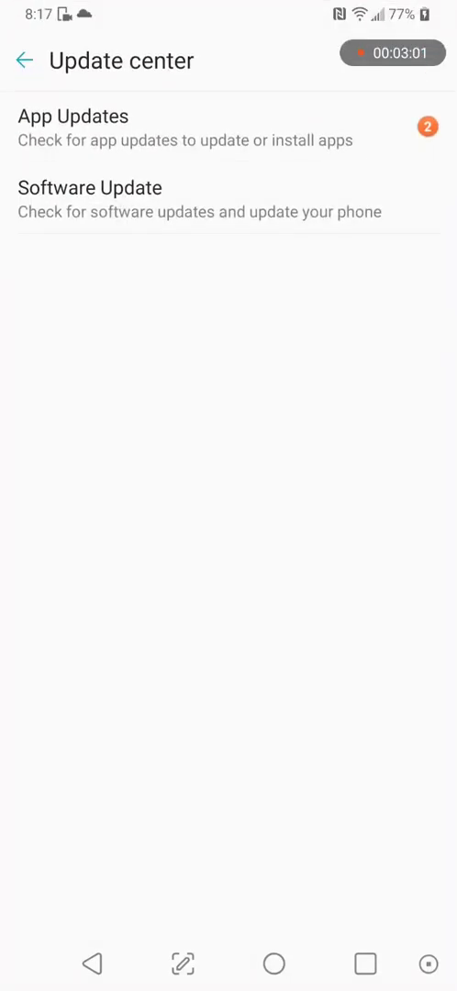
left_click(228, 198)
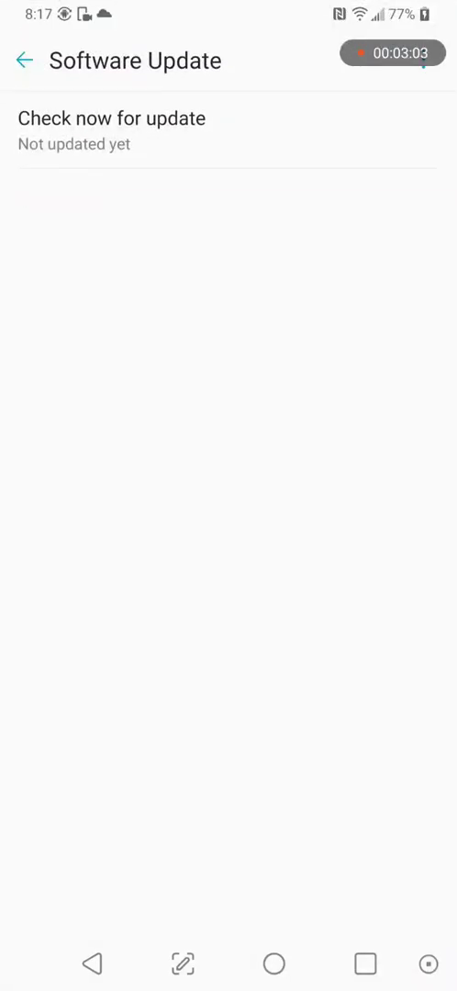
left_click(114, 117)
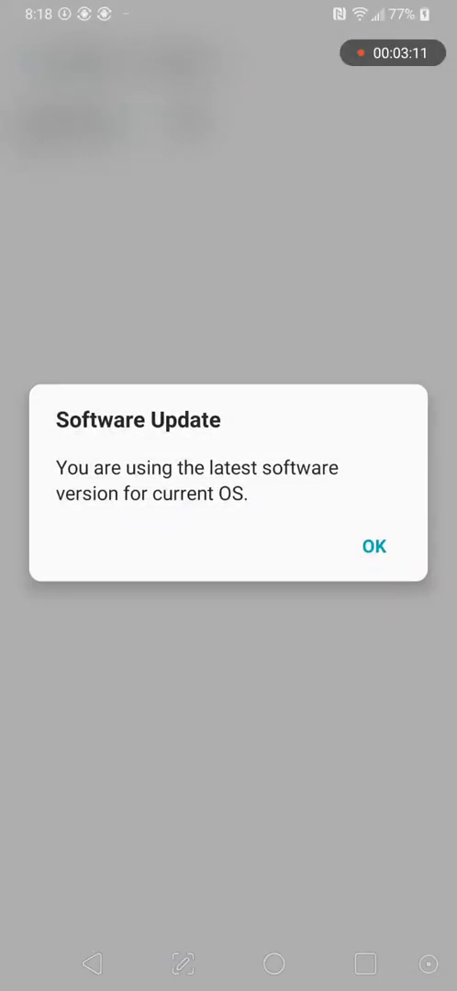
left_click(373, 547)
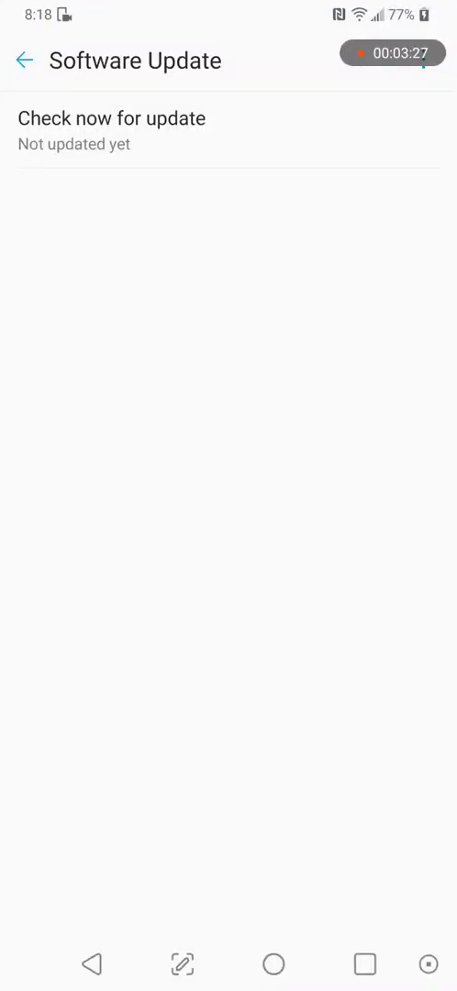
left_click(272, 965)
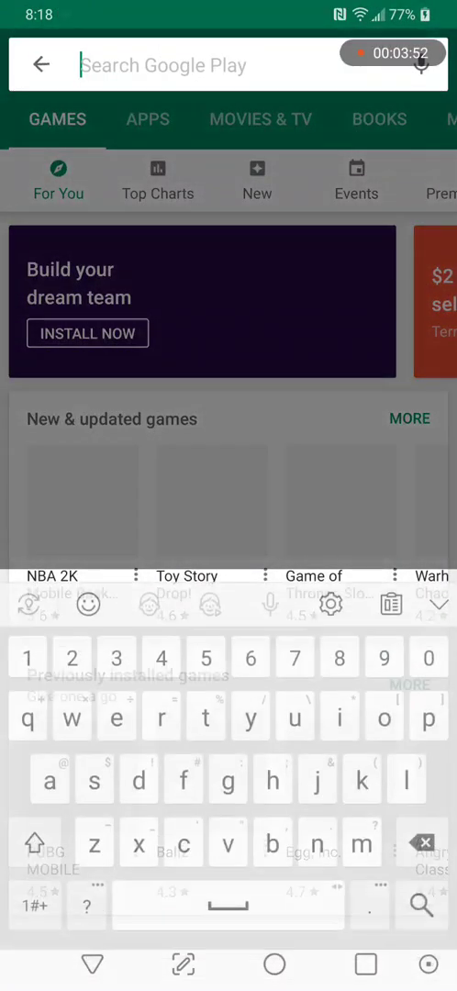
Search Play Store for 'ookla' and install Speedtest by Ookla
type("ookl")
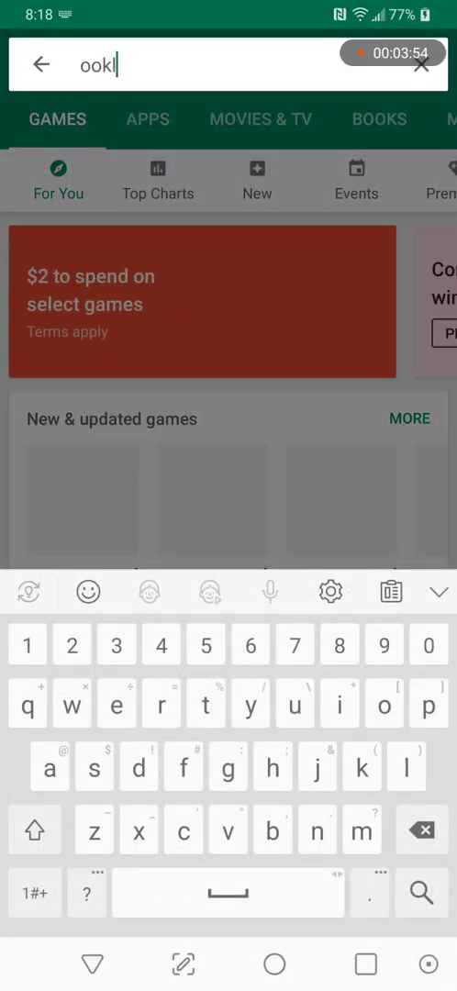
type("a")
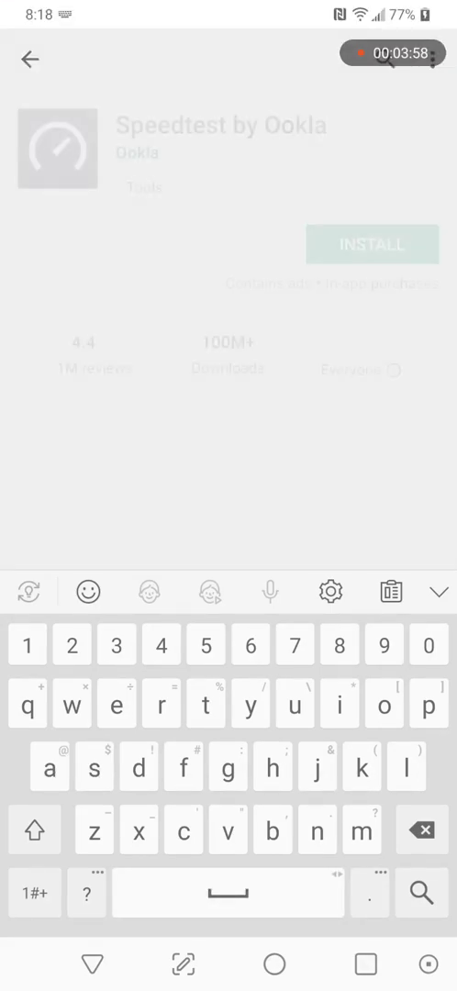
left_click(439, 591)
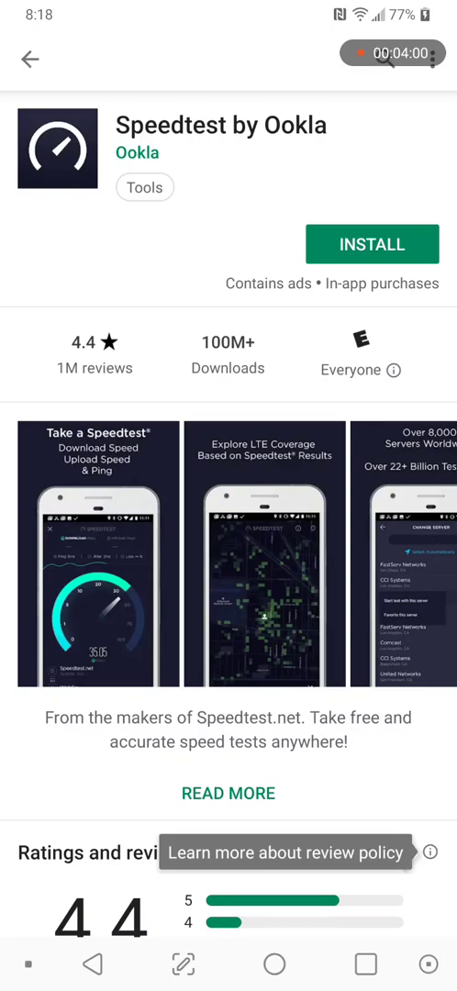
left_click(371, 244)
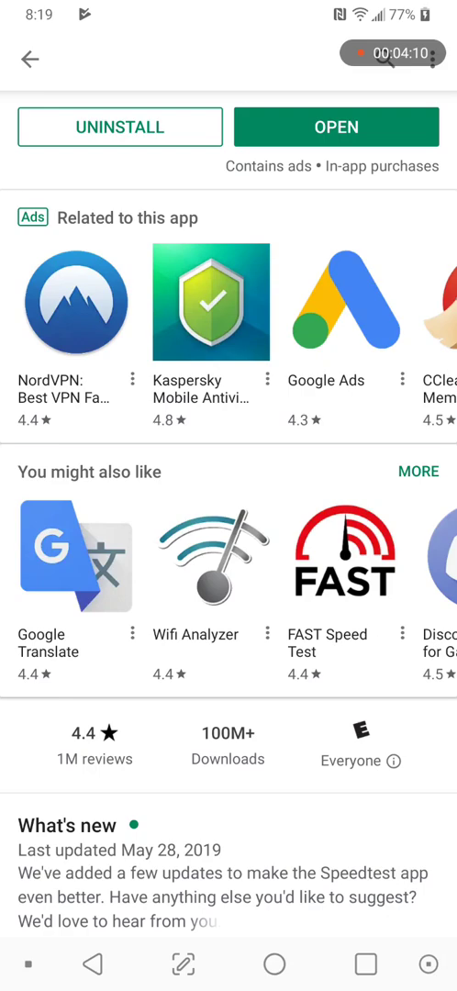
Launch Speedtest, pass the welcome screens and allow location and phone permissions
left_click(338, 127)
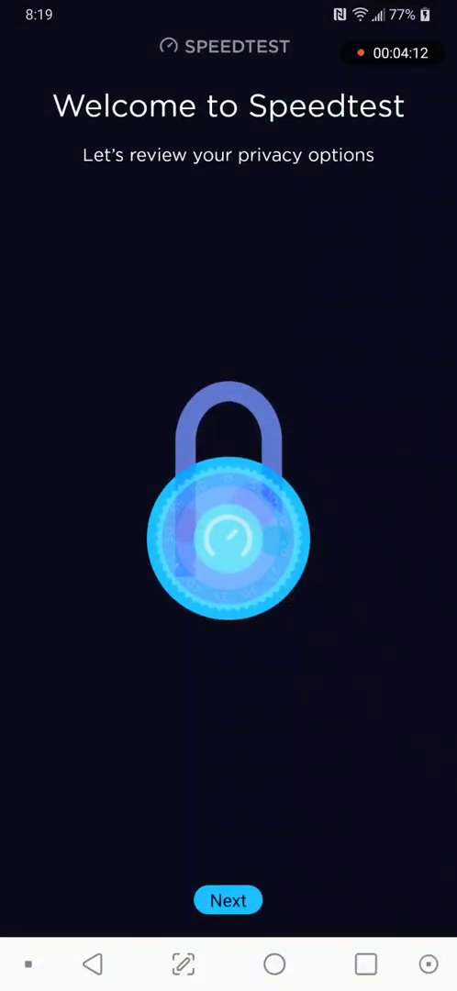
left_click(228, 899)
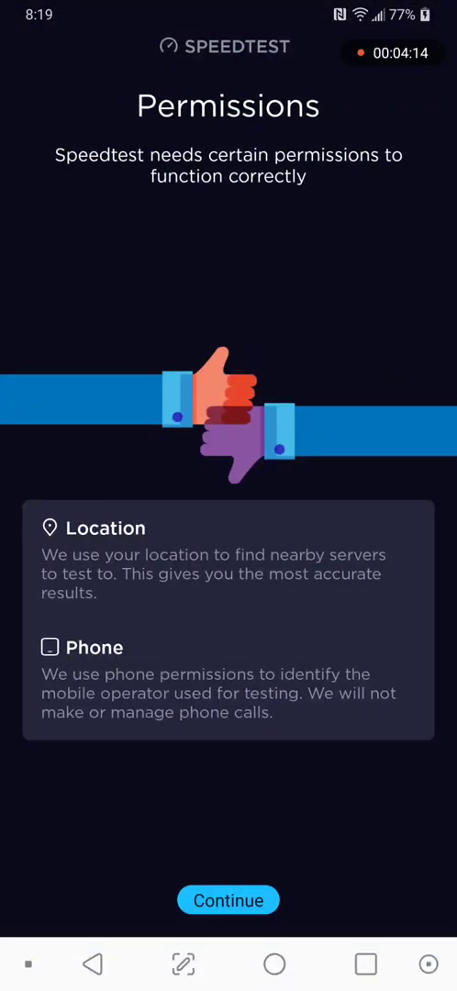
left_click(228, 899)
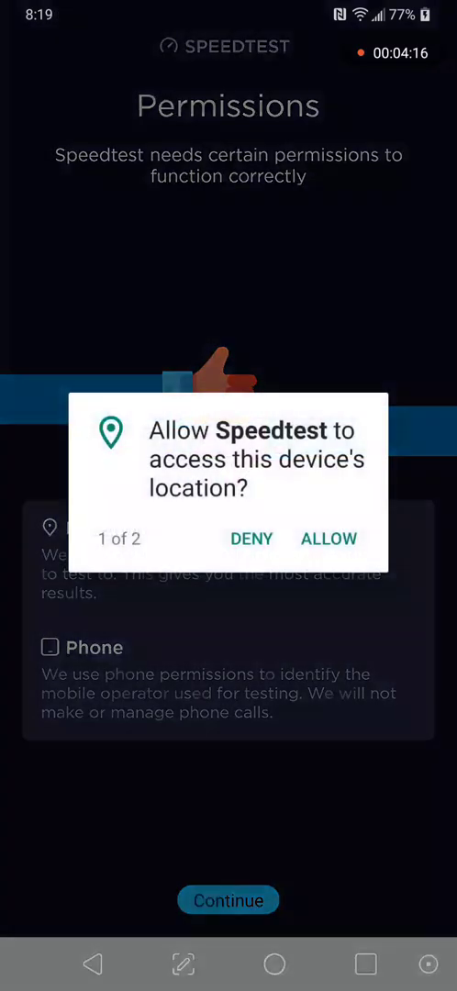
left_click(326, 540)
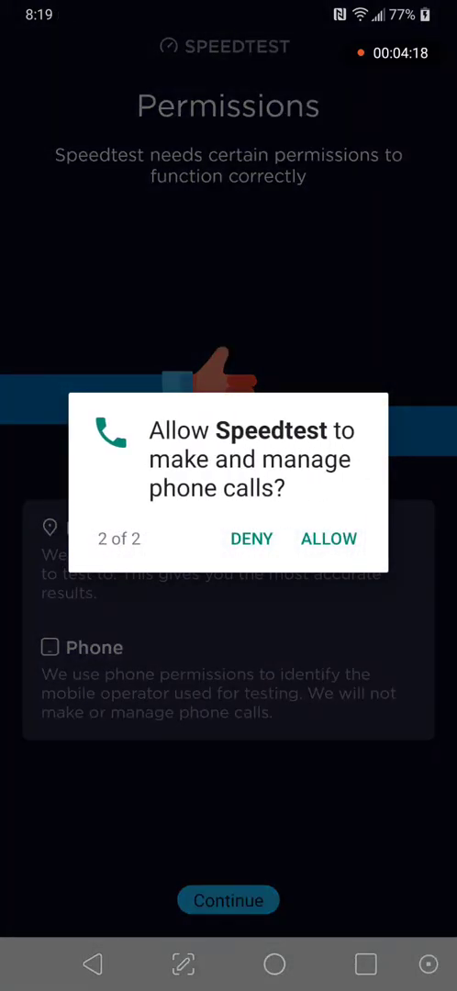
left_click(326, 540)
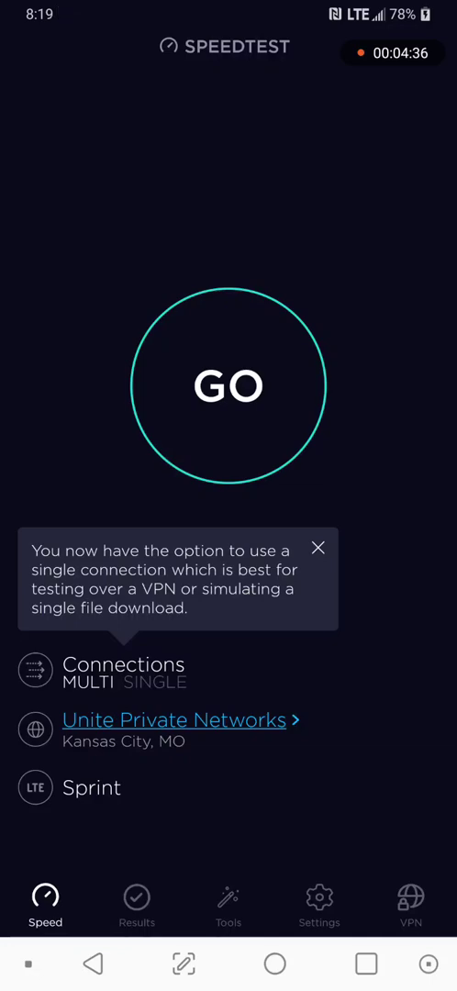
Dismiss the connections tip and start the speed test with GO
left_click(320, 547)
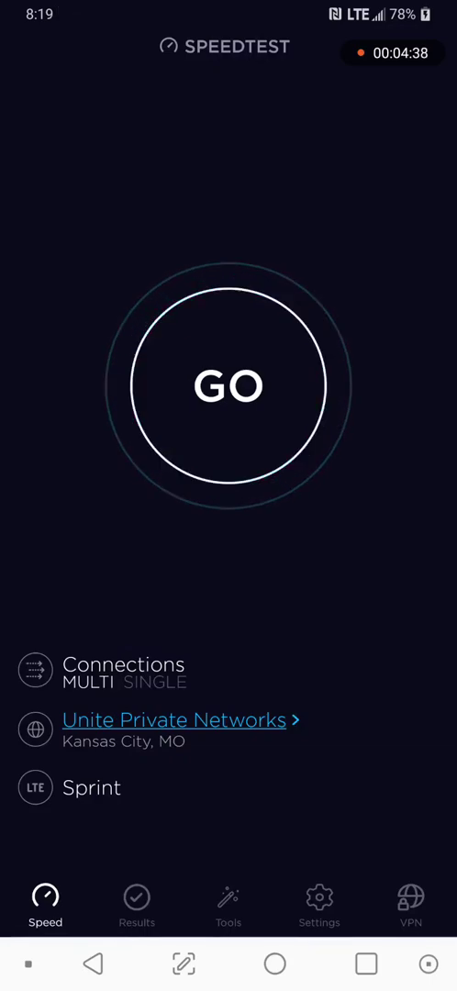
left_click(227, 385)
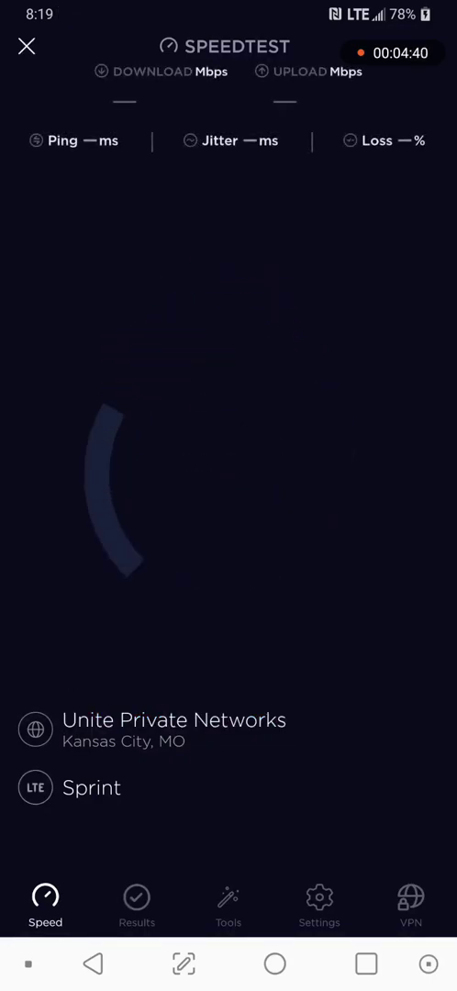